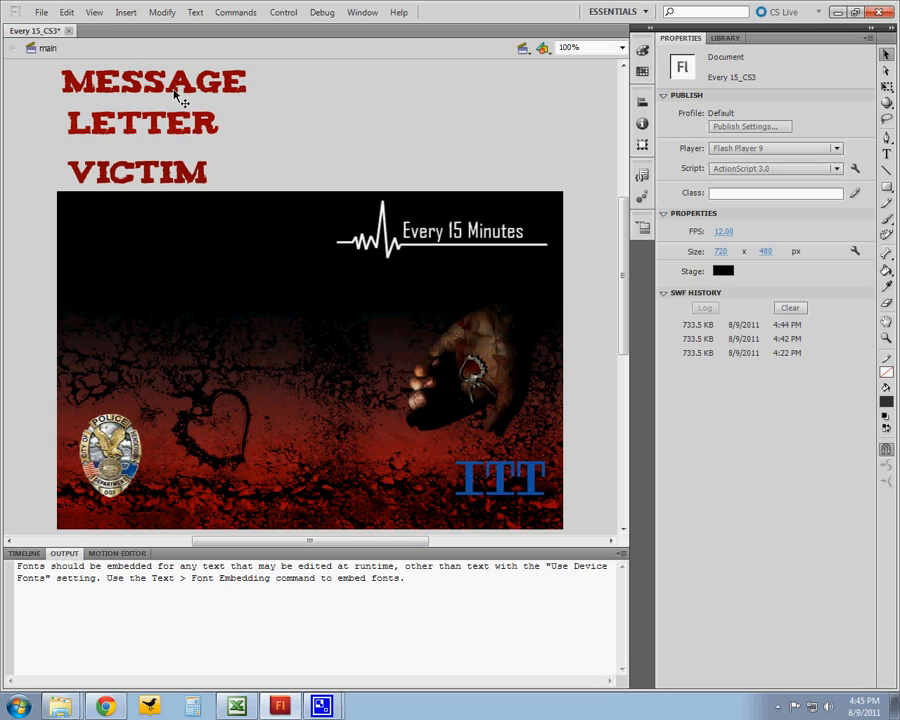
- Open the Publish Settings dialog for Every 15_CS3 from the File menu
click(42, 12)
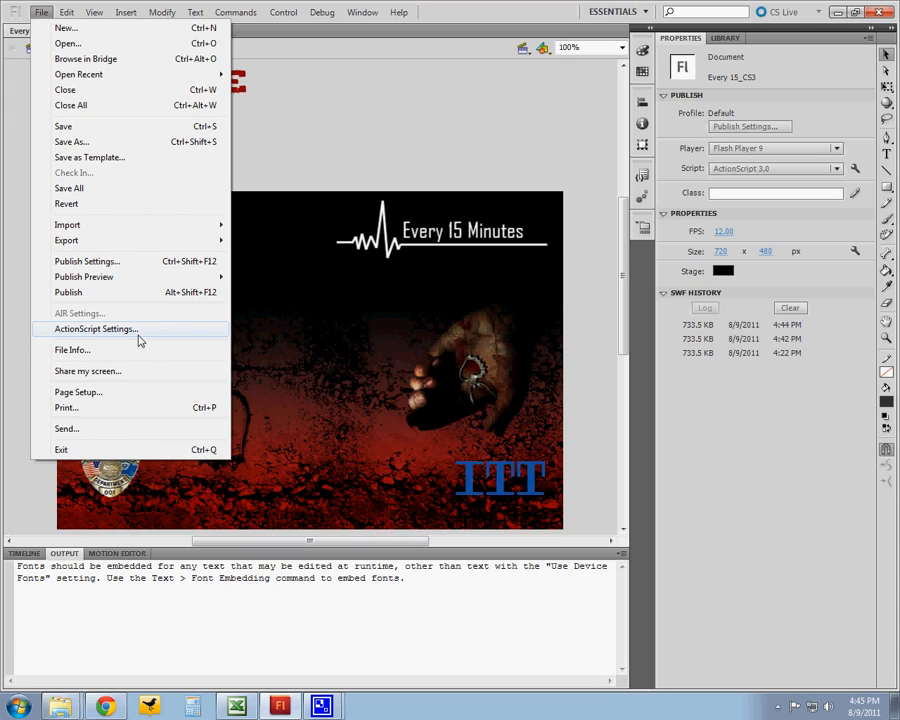
mouse_move(180, 270)
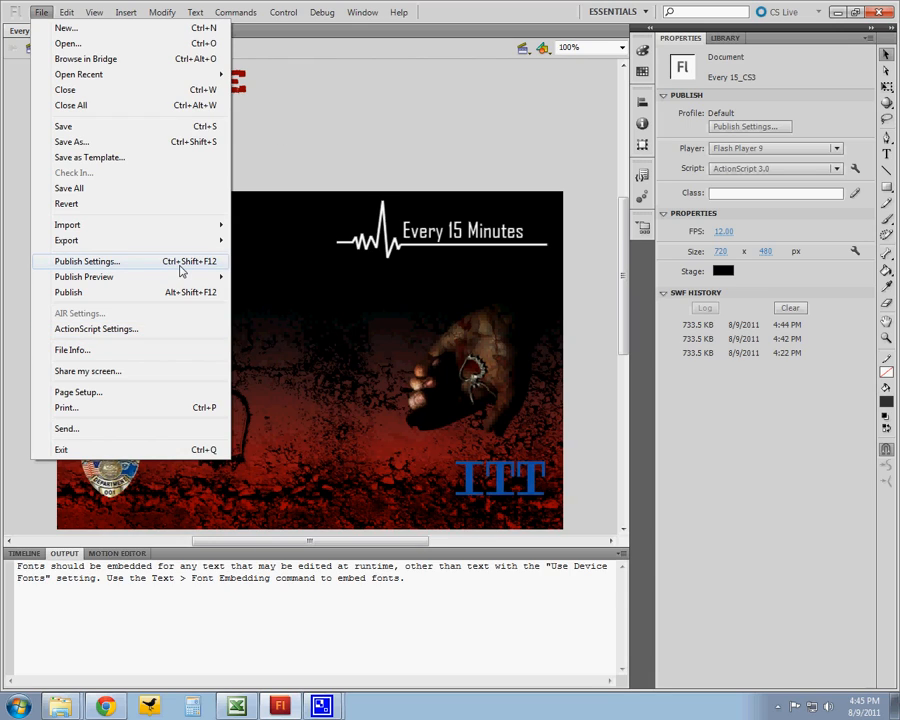
click(84, 260)
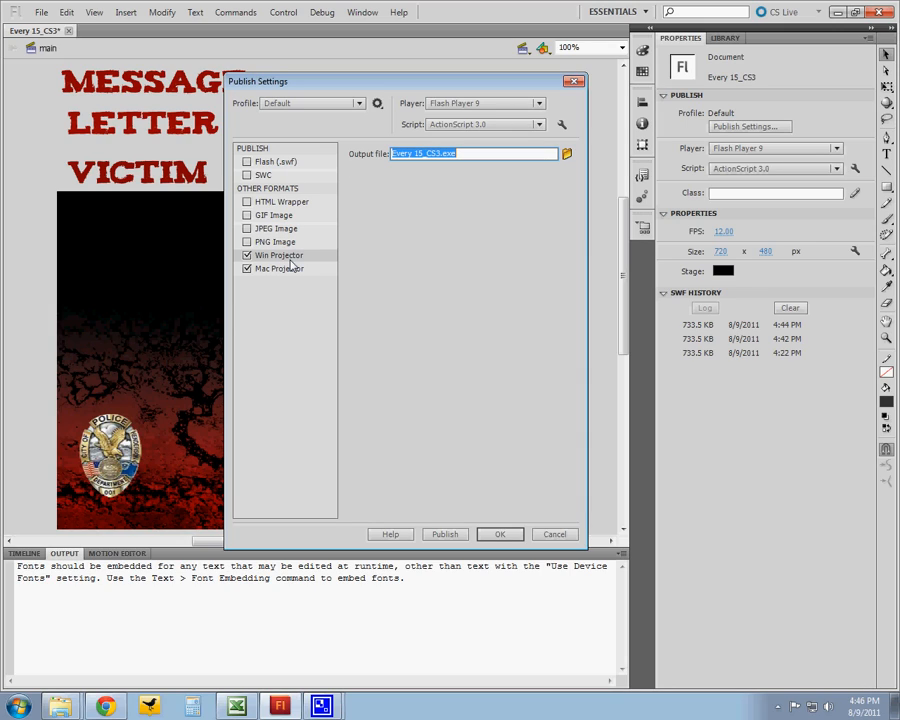
- Tick Win Projector and Mac Projector, review their Every 15_CS3 file names, and publish
click(248, 268)
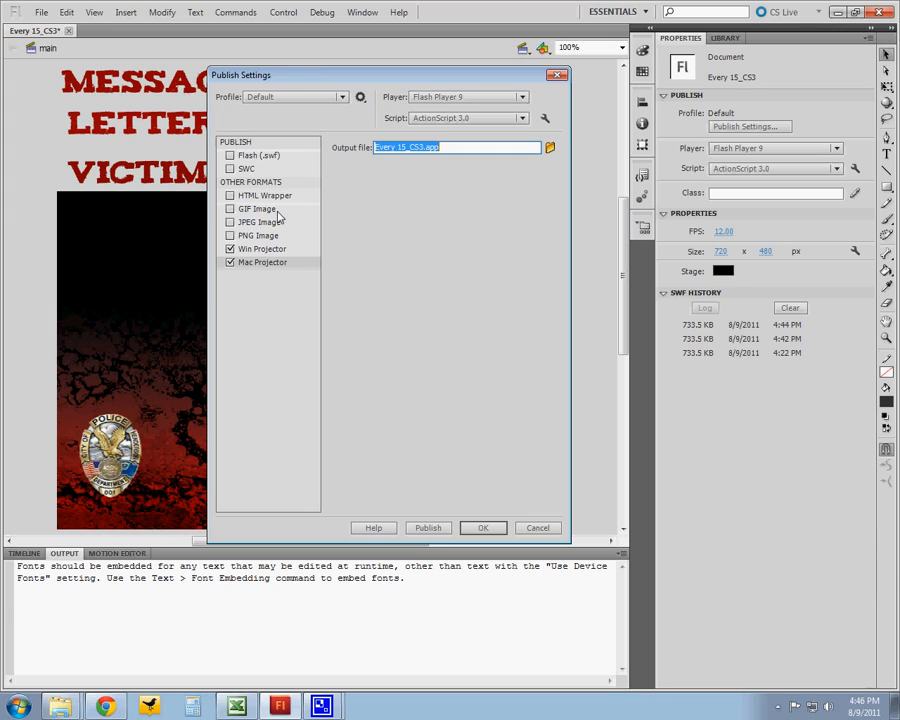
click(232, 248)
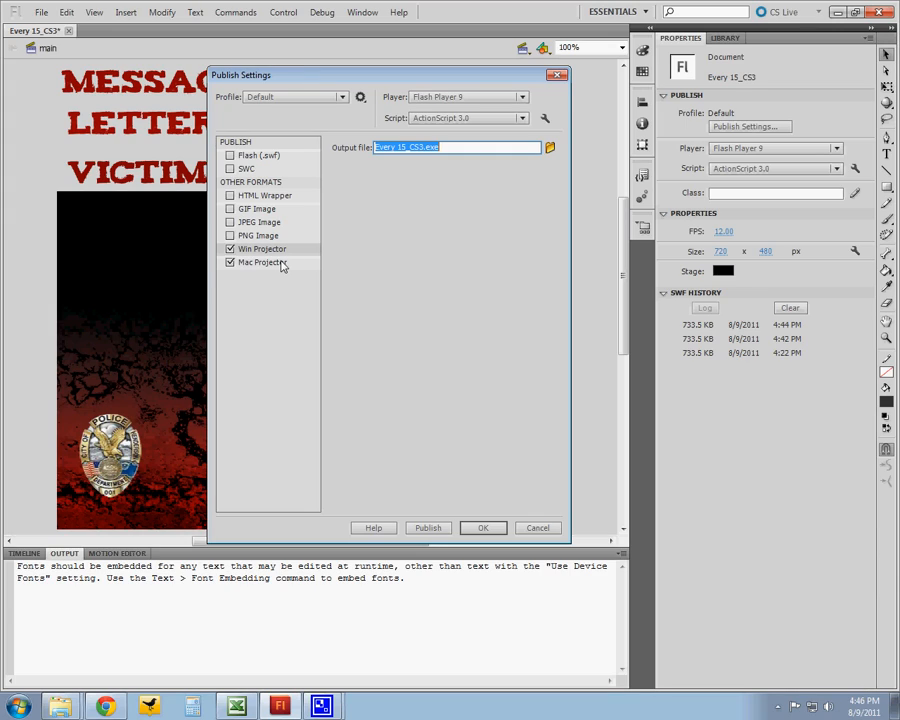
click(230, 262)
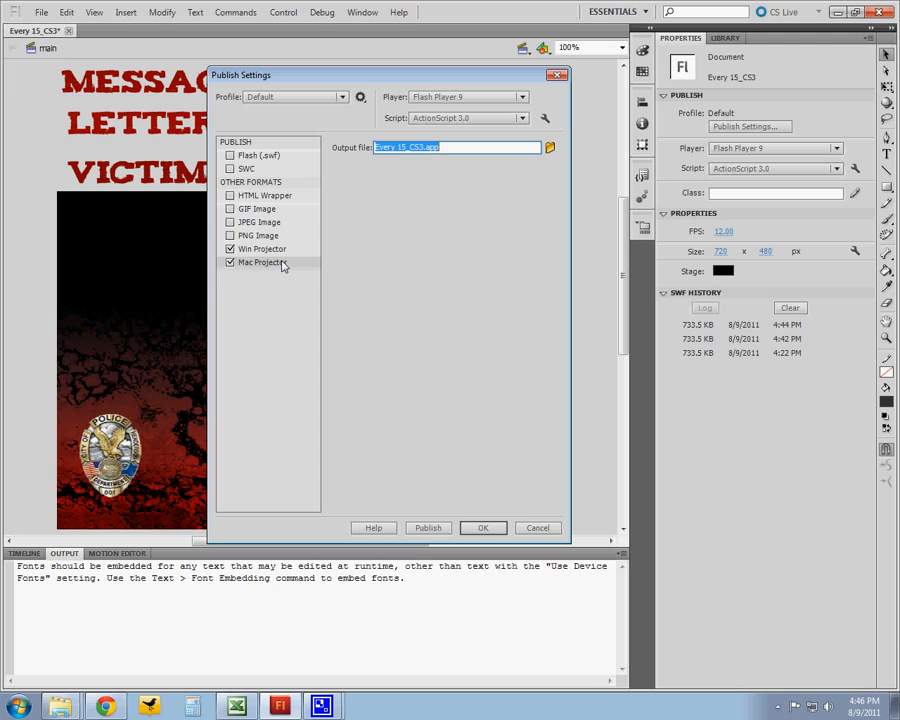
click(230, 248)
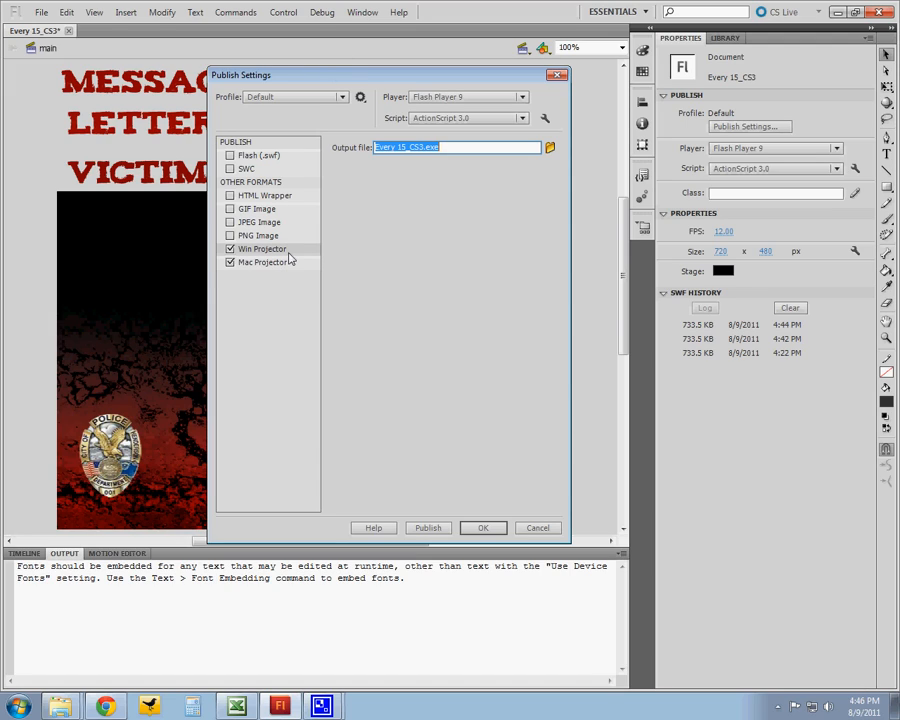
drag(240, 74, 232, 64)
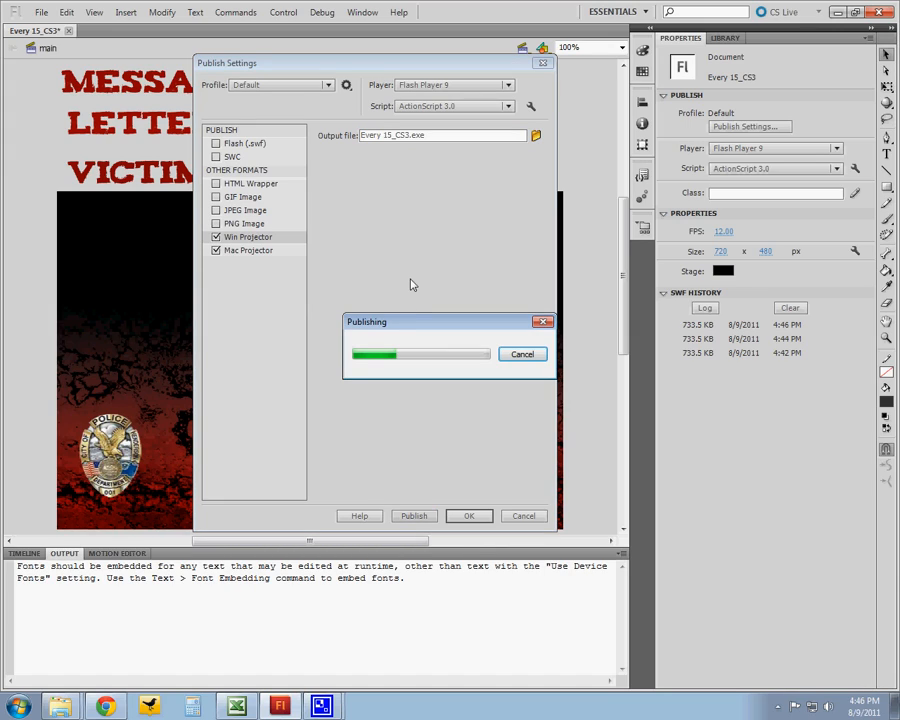
mouse_move(378, 252)
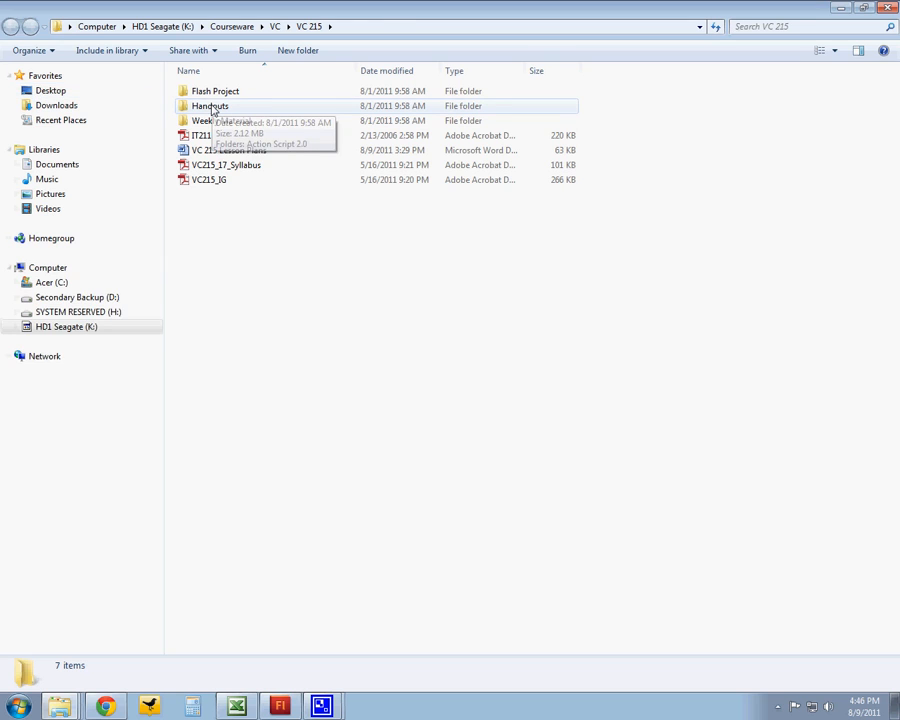
- Browse the Every 15 folder, inspect the Every 15_CS3.app Contents, and select the Windows projector
double_click(216, 90)
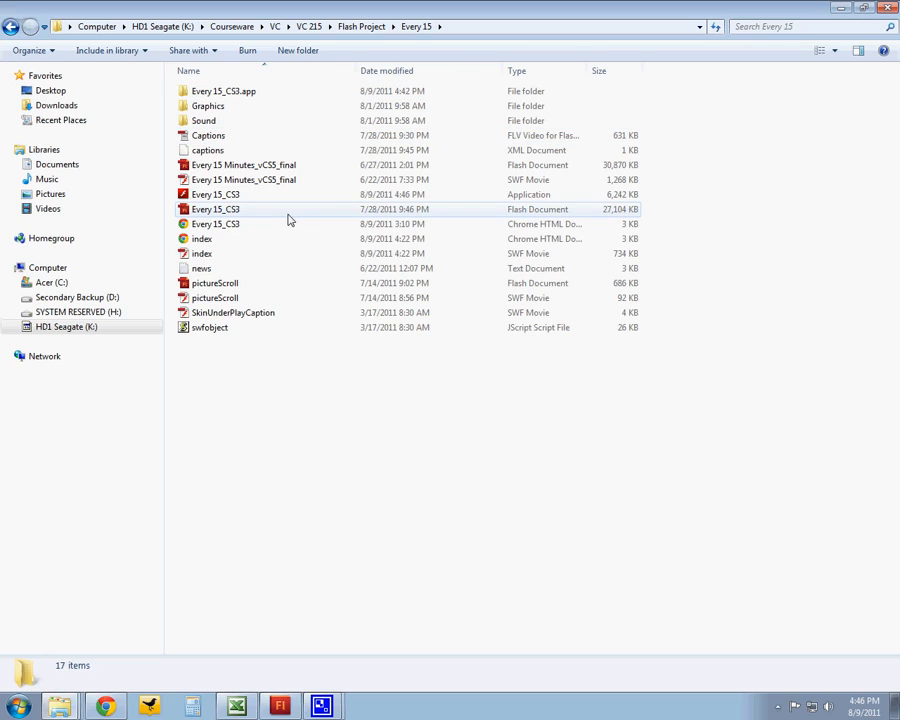
click(216, 194)
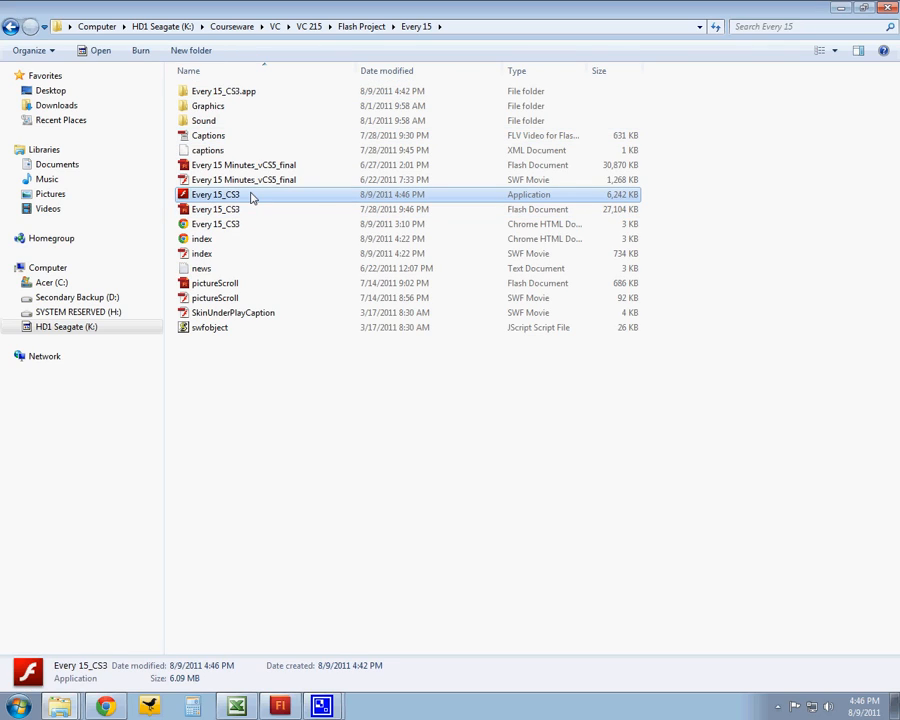
click(224, 92)
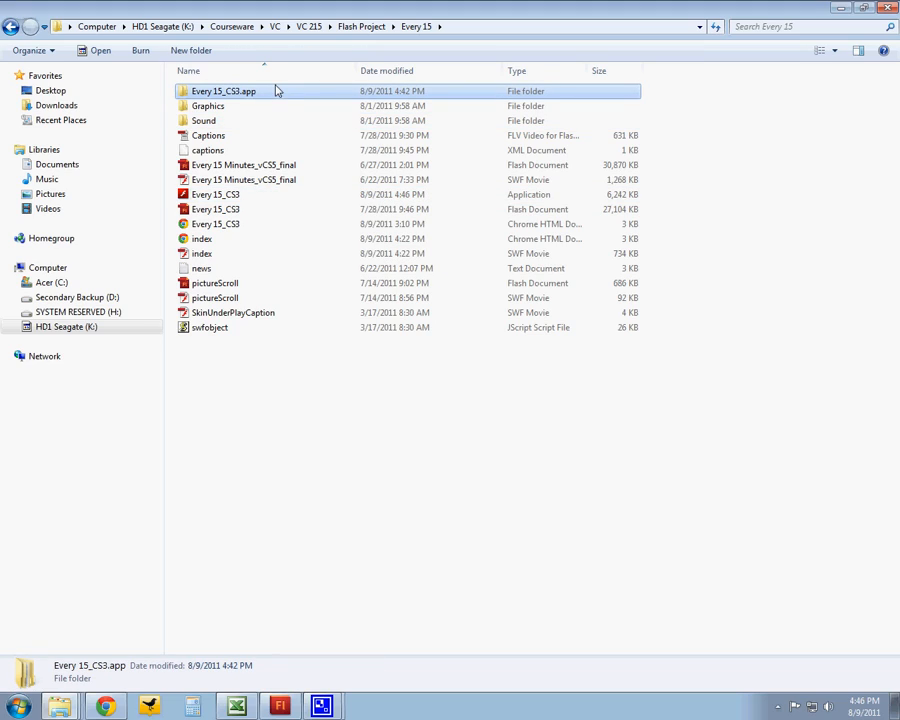
mouse_move(324, 98)
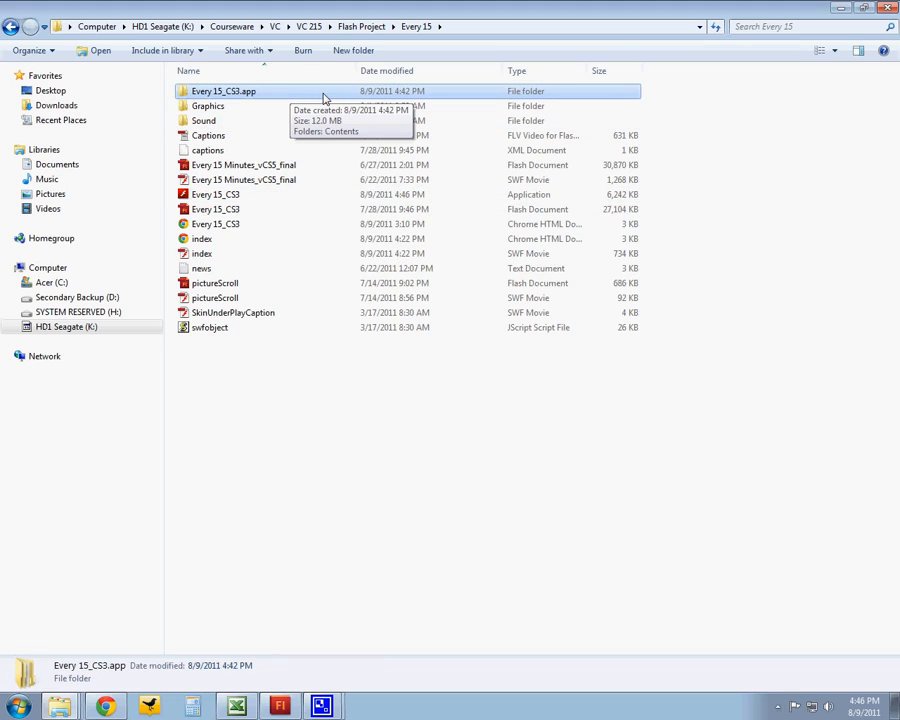
double_click(224, 92)
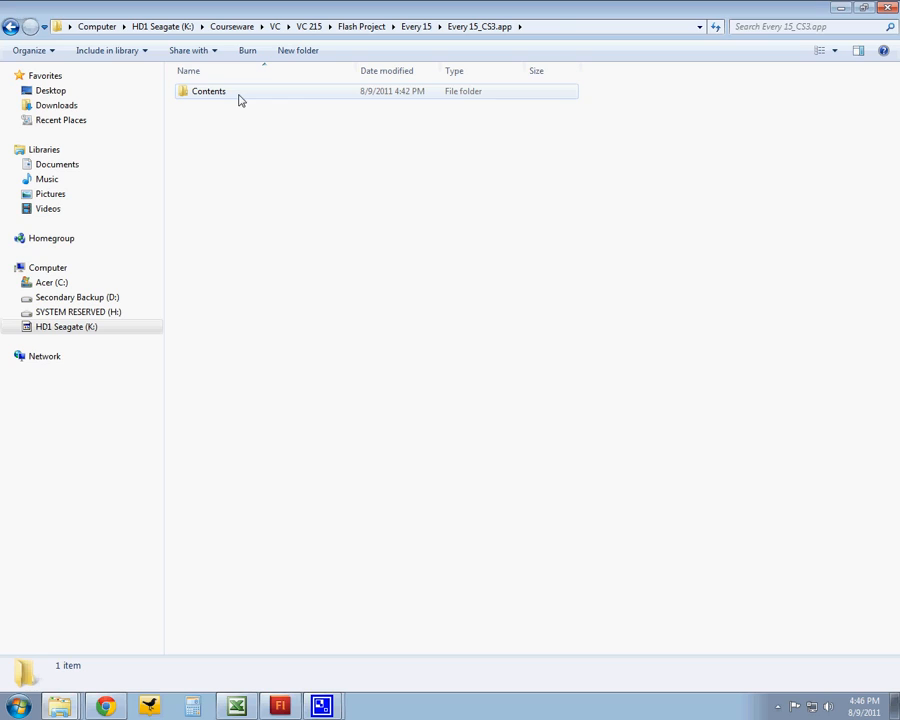
double_click(208, 92)
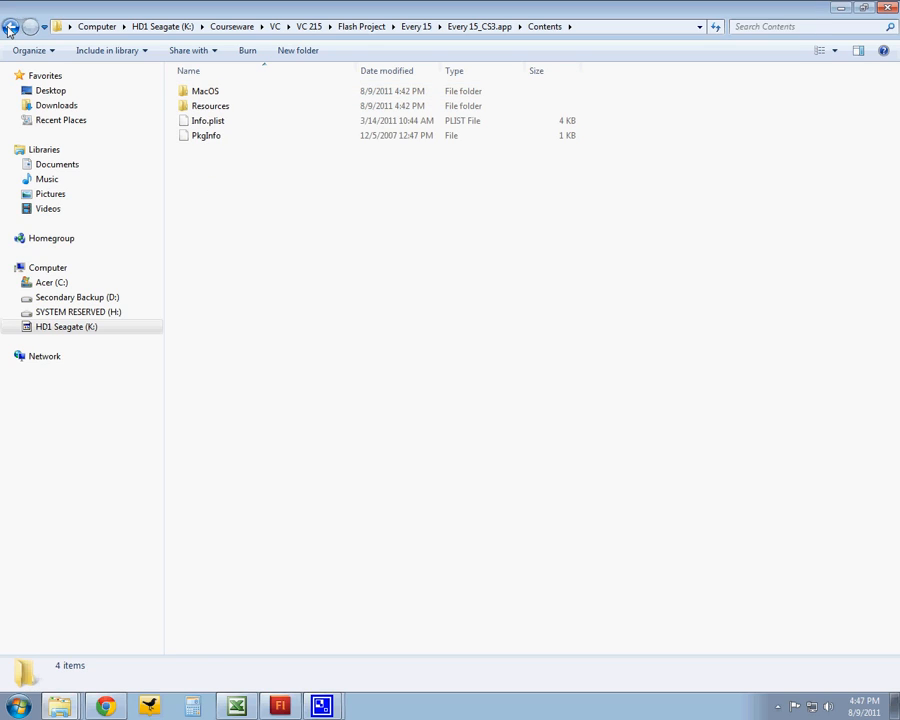
click(30, 26)
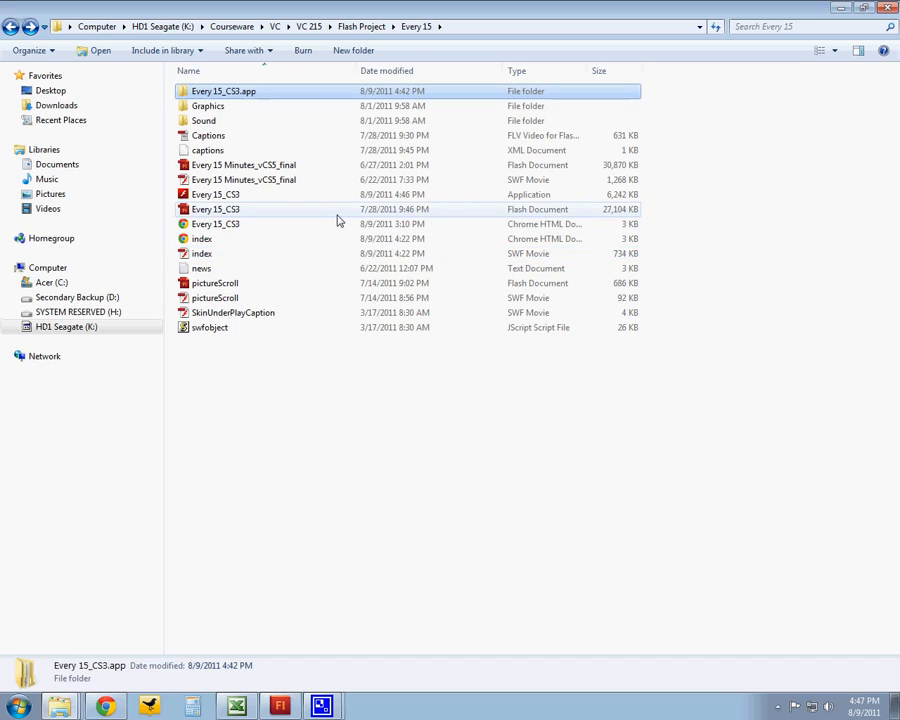
click(216, 194)
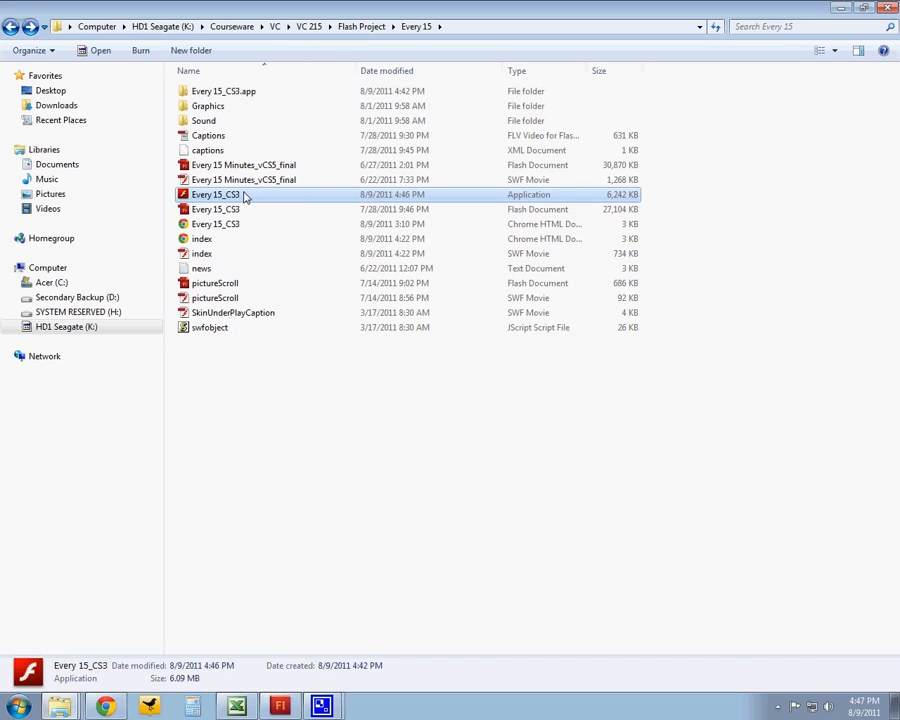
- Run Every 15_CS3.exe and test the Victims of DUI and victim letter pages, returning to MAIN
double_click(216, 194)
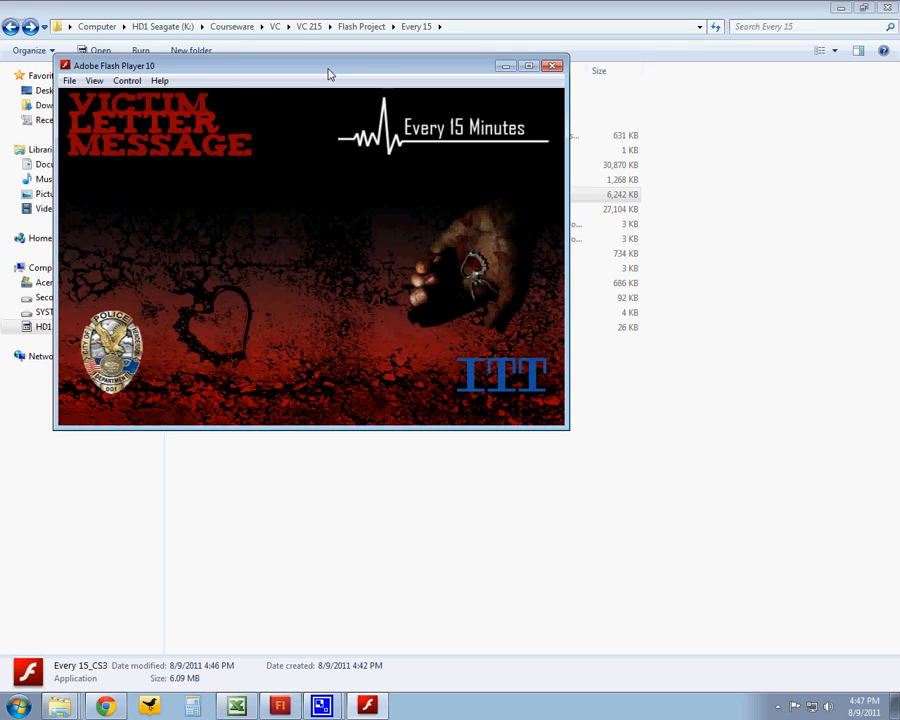
drag(330, 66, 392, 170)
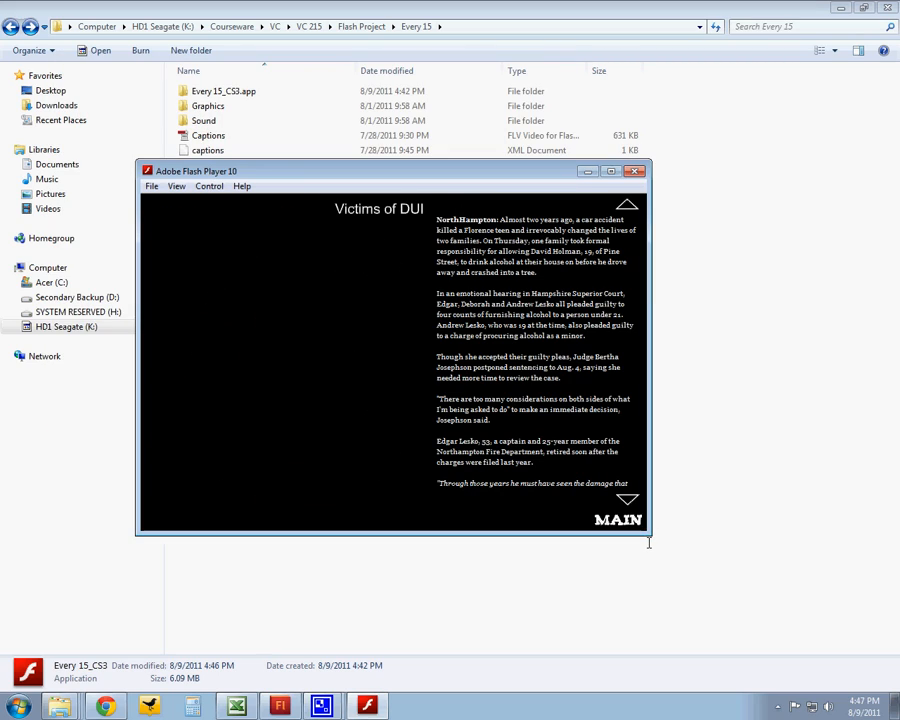
click(616, 520)
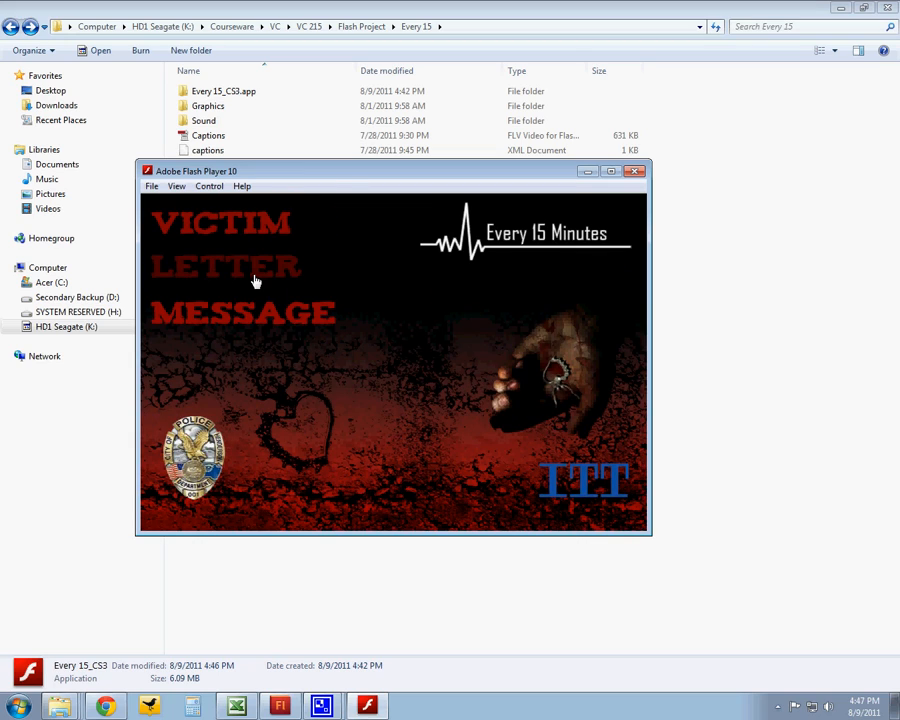
click(224, 264)
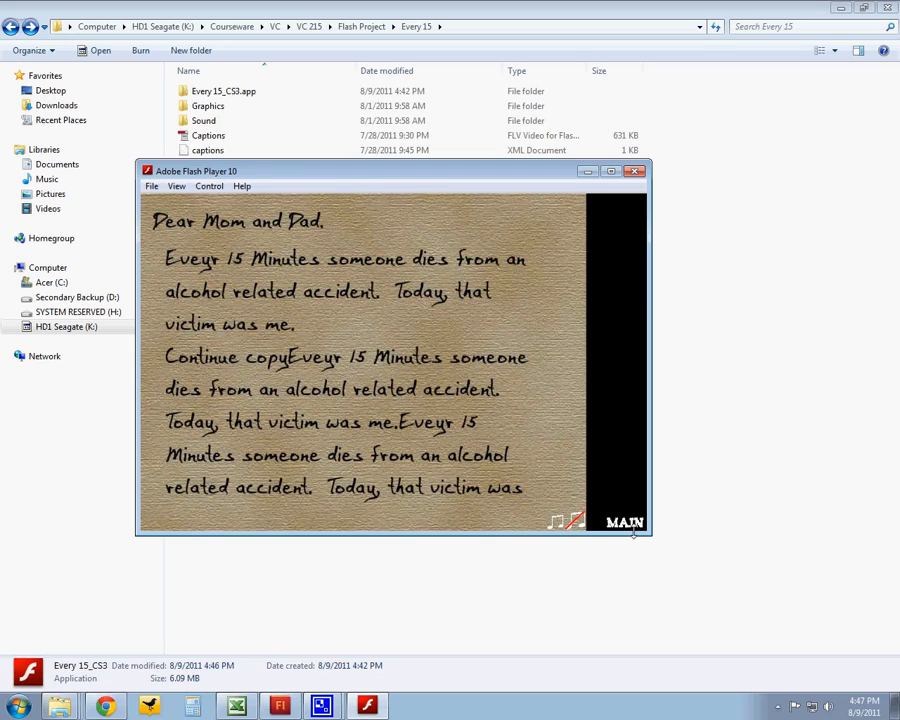
mouse_move(576, 522)
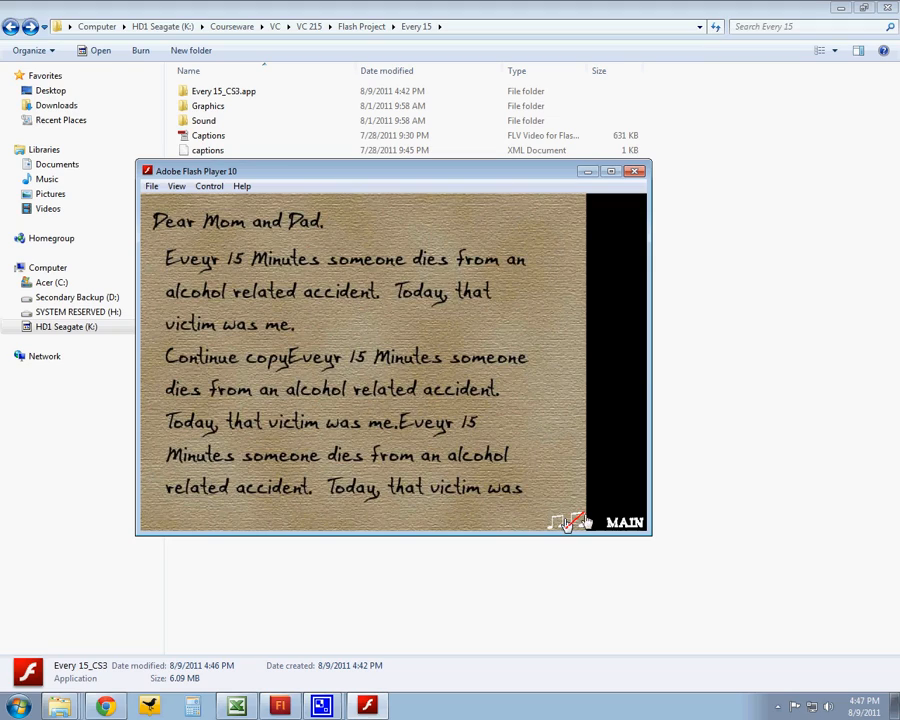
mouse_move(610, 528)
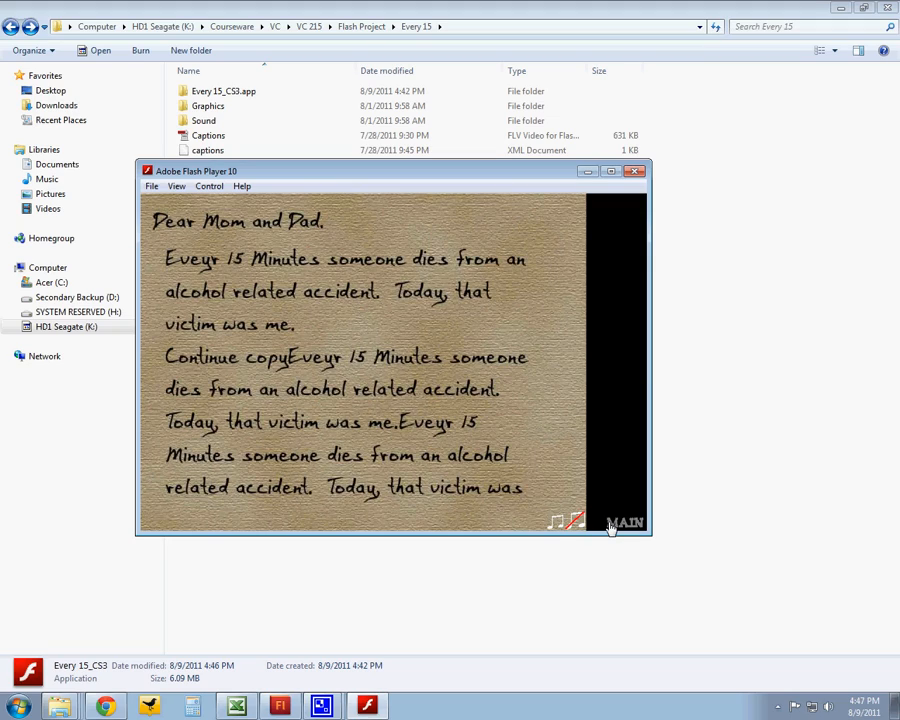
click(624, 522)
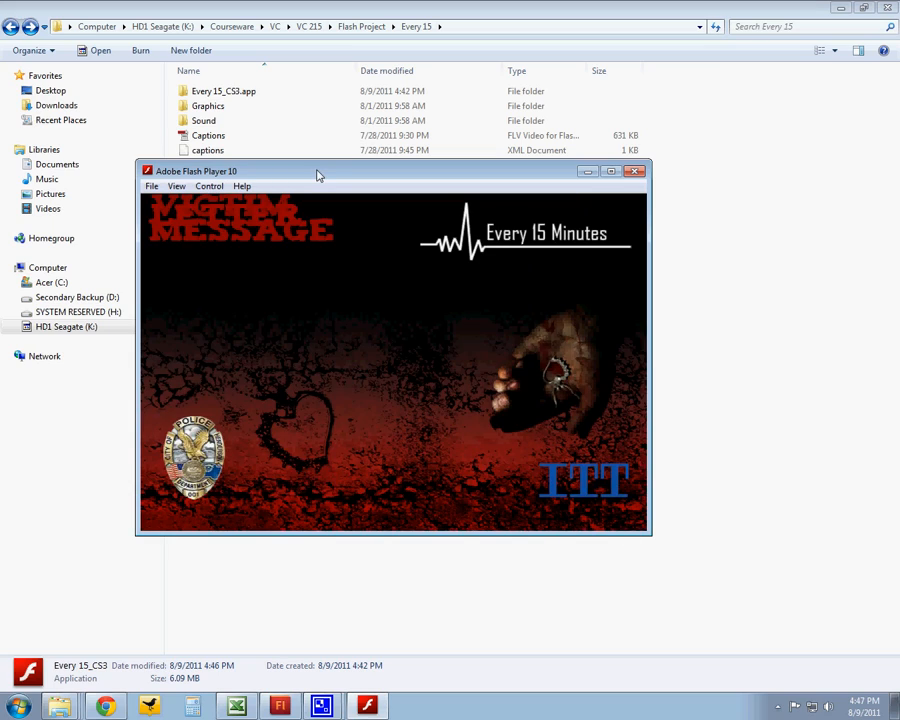